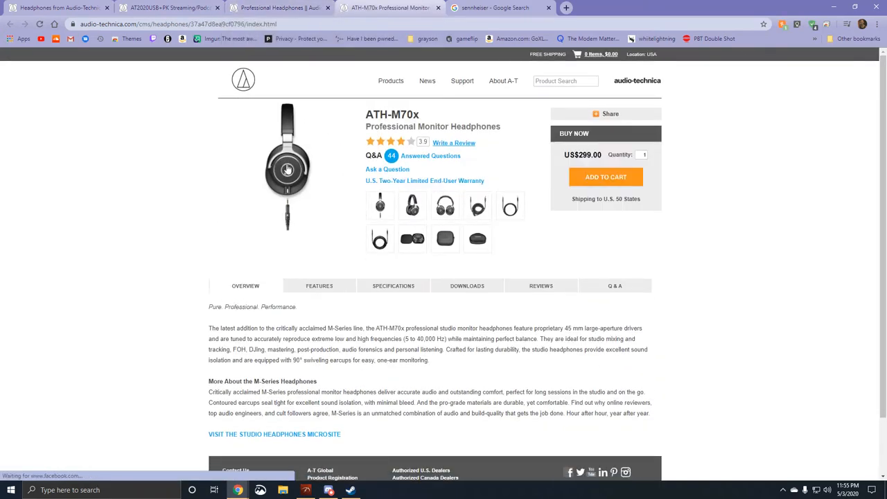
# Step: View the ATH-M70x coiled cable photo in the product gallery
pyautogui.click(380, 239)
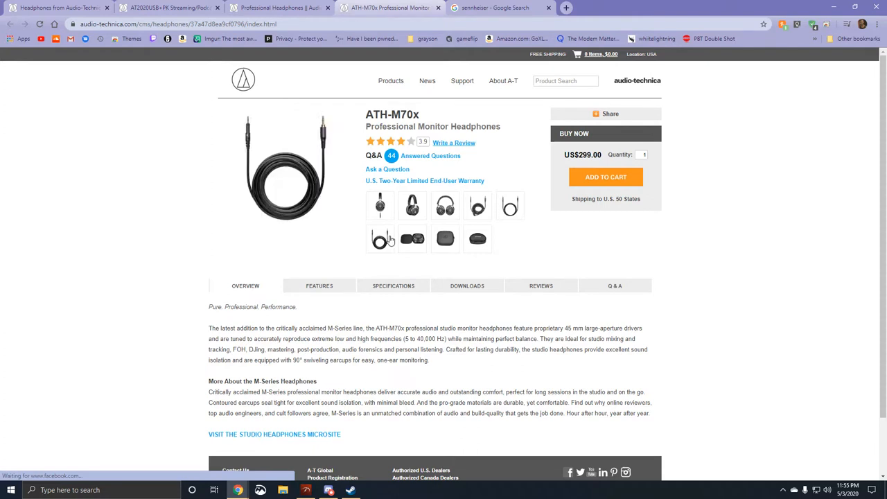
pyautogui.moveTo(413, 239)
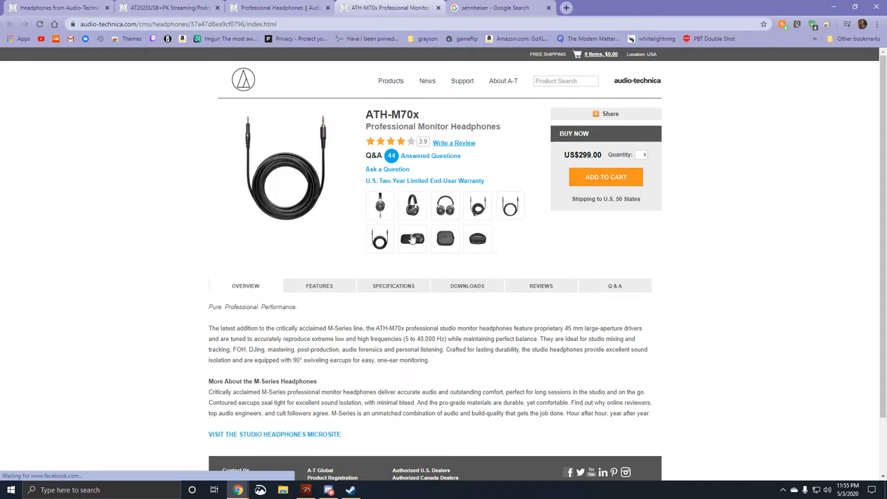
pyautogui.click(477, 206)
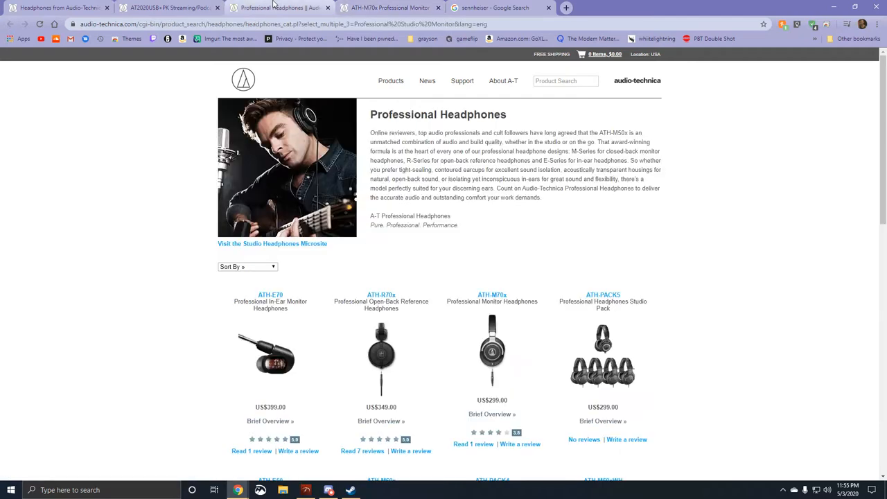
pyautogui.moveTo(125, 155)
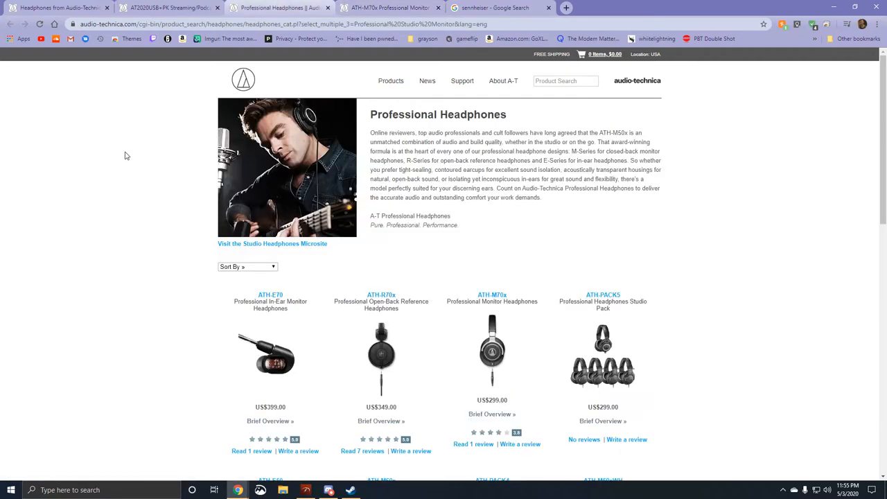
# Step: Scroll the Professional Headphones listing down to the ATH-M20x, then switch to the AT2020USB+PK page
pyautogui.scroll(-3)
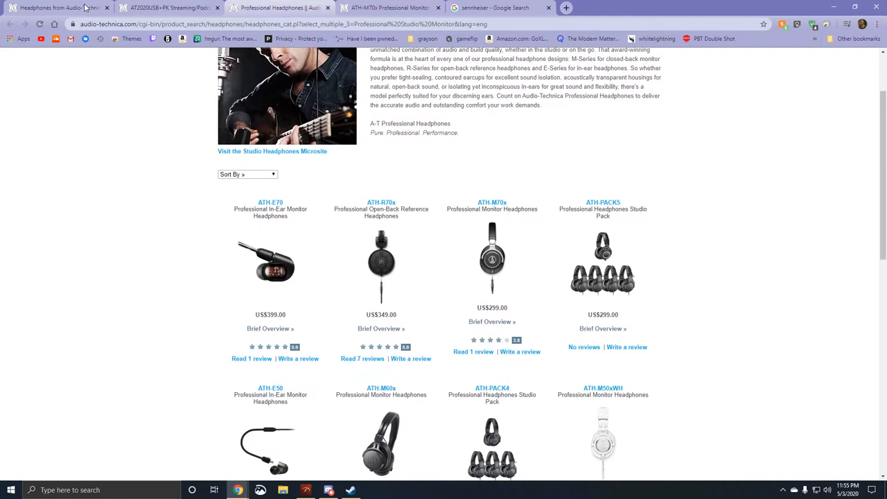
pyautogui.click(167, 7)
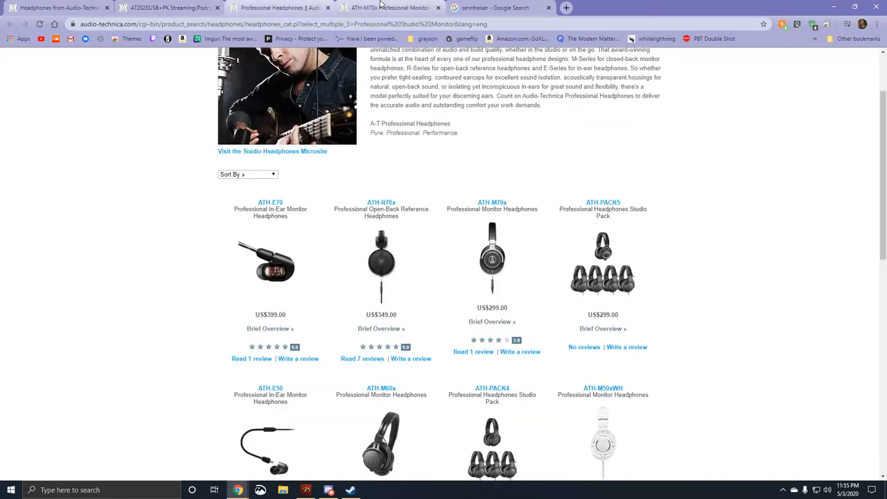
pyautogui.scroll(-3)
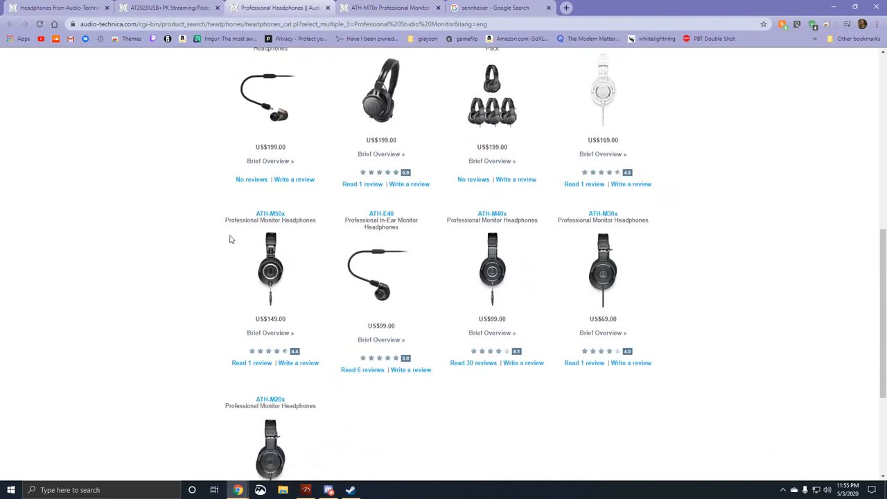
pyautogui.scroll(-3)
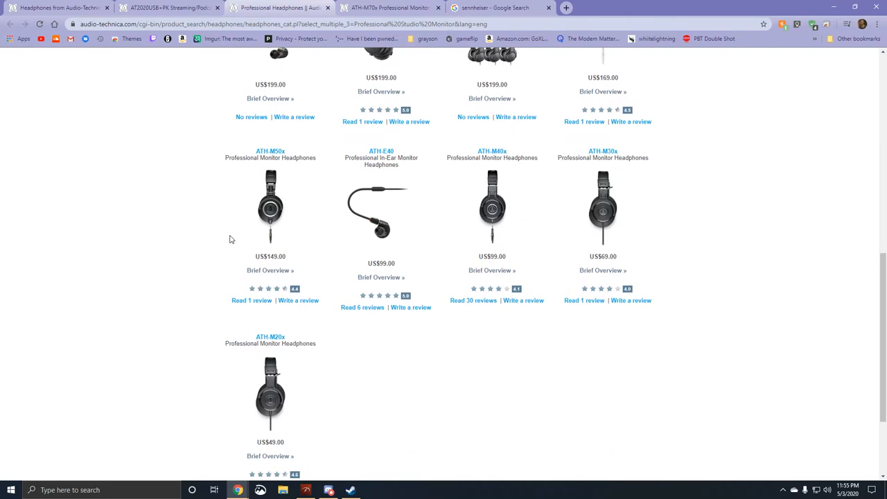
pyautogui.scroll(3)
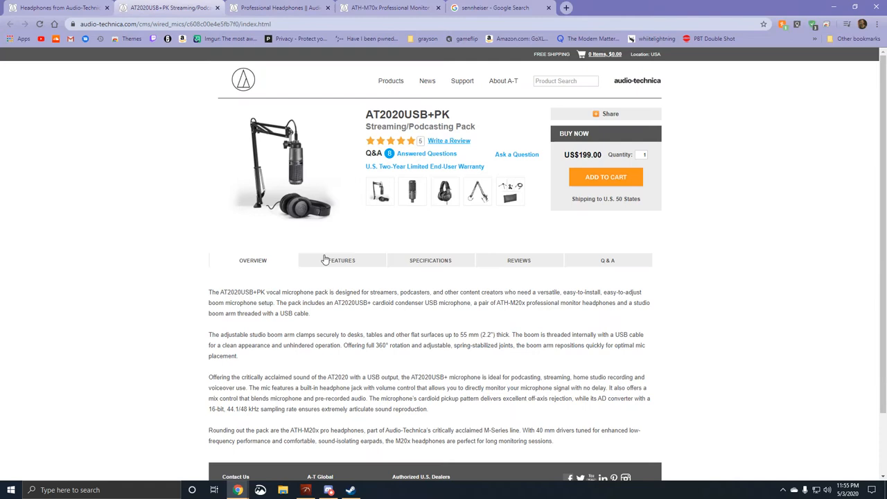
# Step: Read the AT2020USB+PK specifications table, then scroll its features list to the ATH-M20x headphones
pyautogui.click(430, 260)
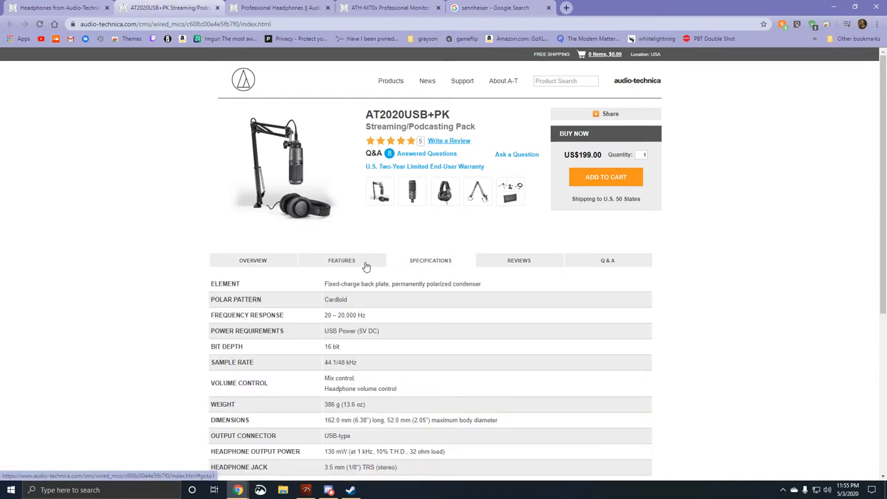
pyautogui.scroll(-3)
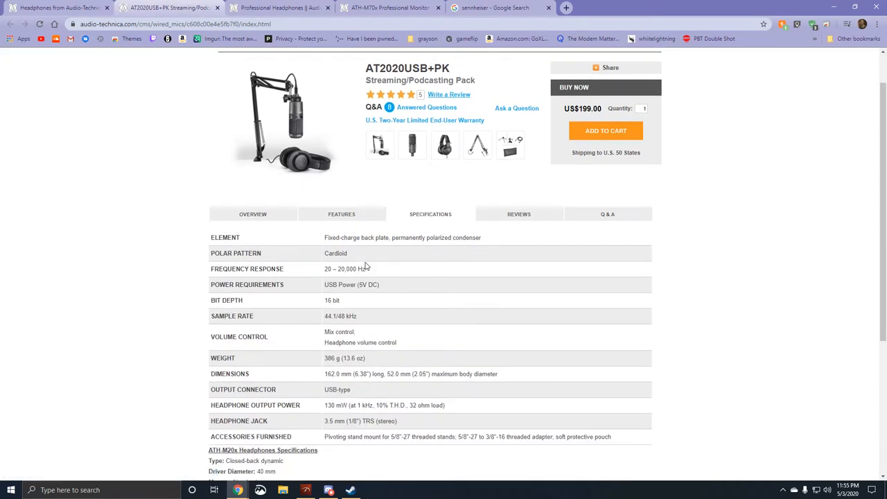
pyautogui.click(342, 215)
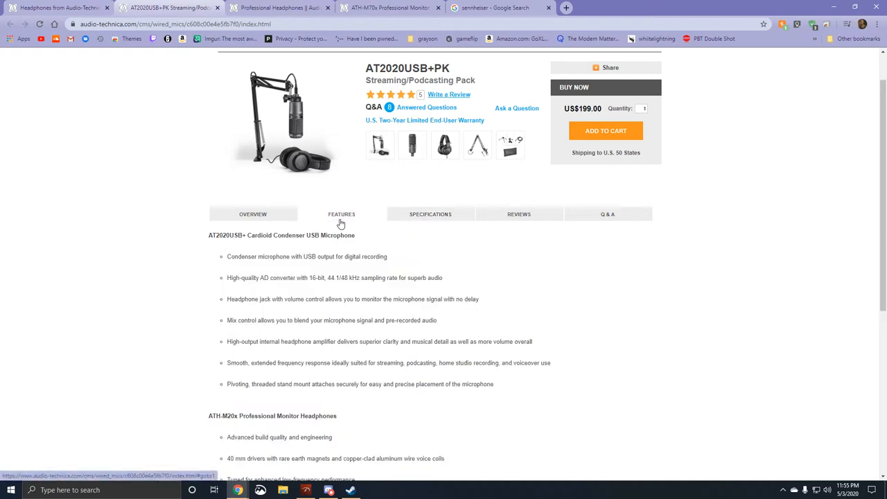
pyautogui.scroll(-3)
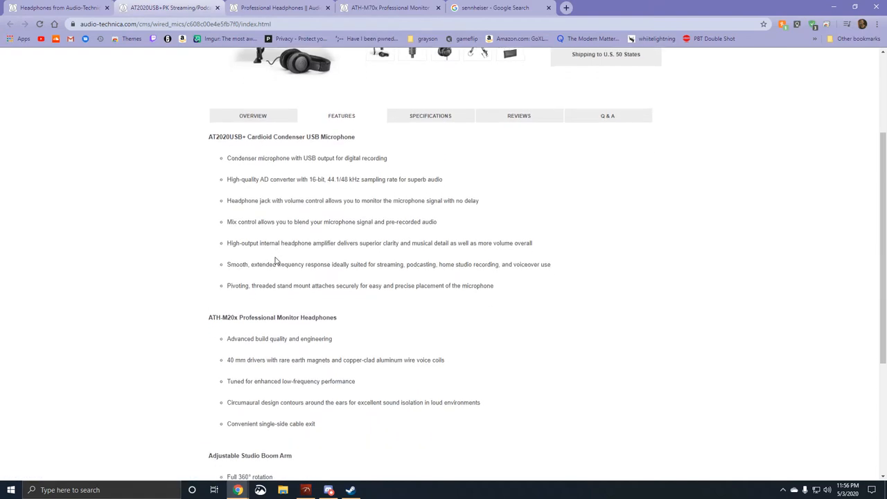
# Step: Scroll the Professional Headphones listing to the bottom of the product grid
pyautogui.click(277, 10)
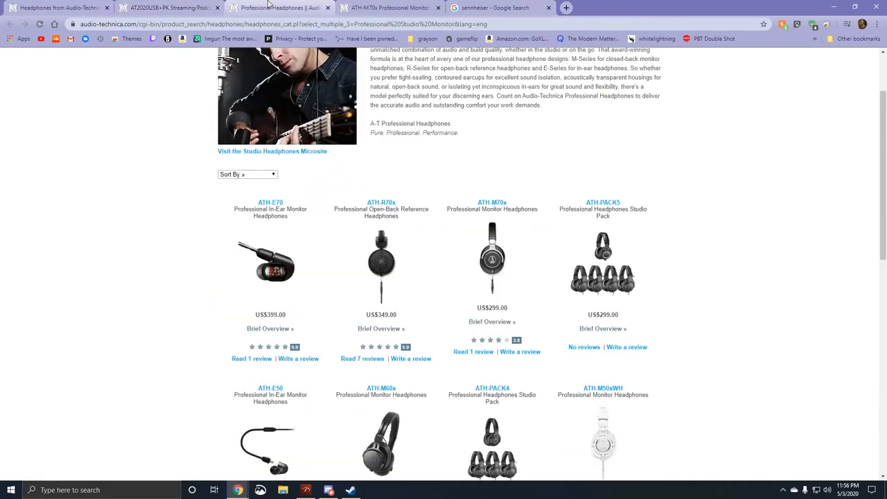
pyautogui.scroll(-3)
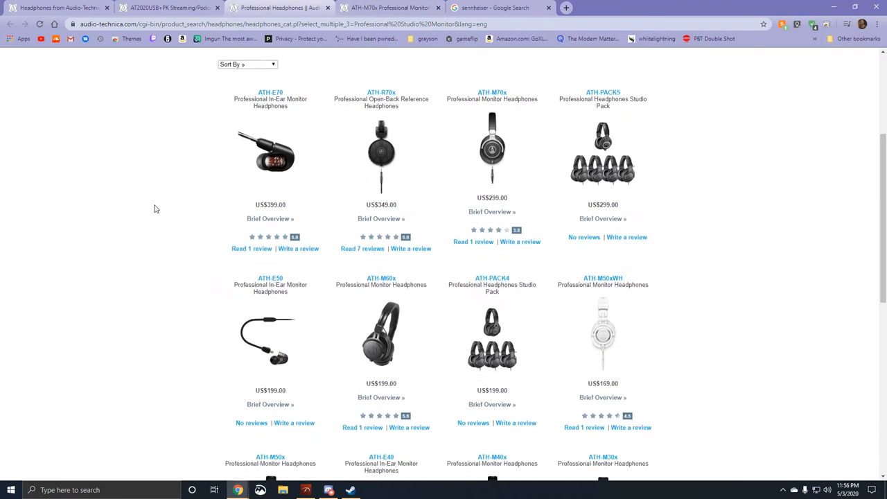
pyautogui.scroll(-3)
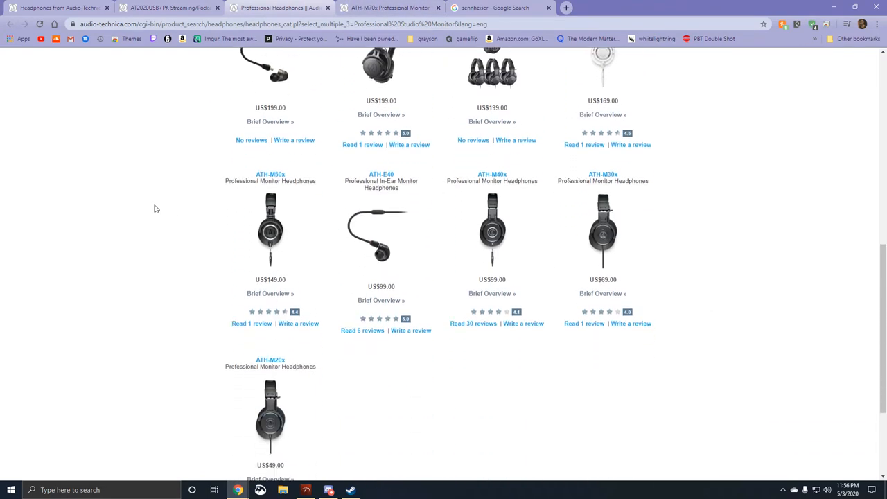
pyautogui.scroll(-3)
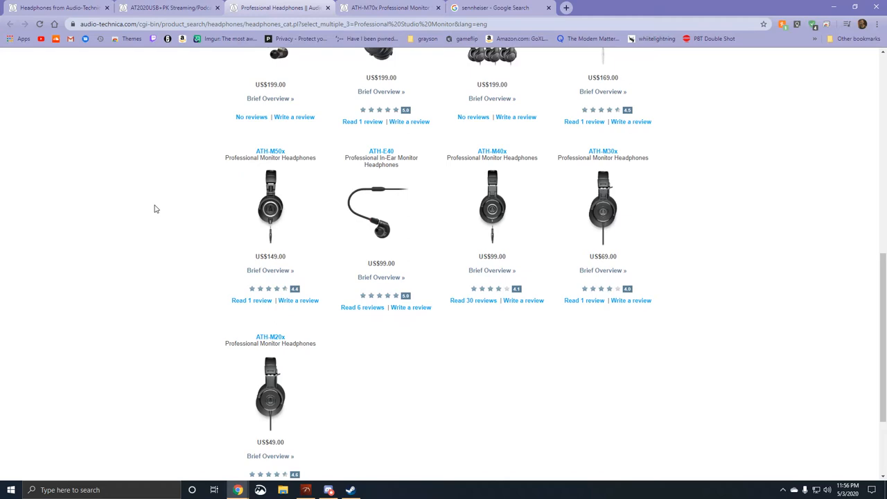
pyautogui.scroll(-3)
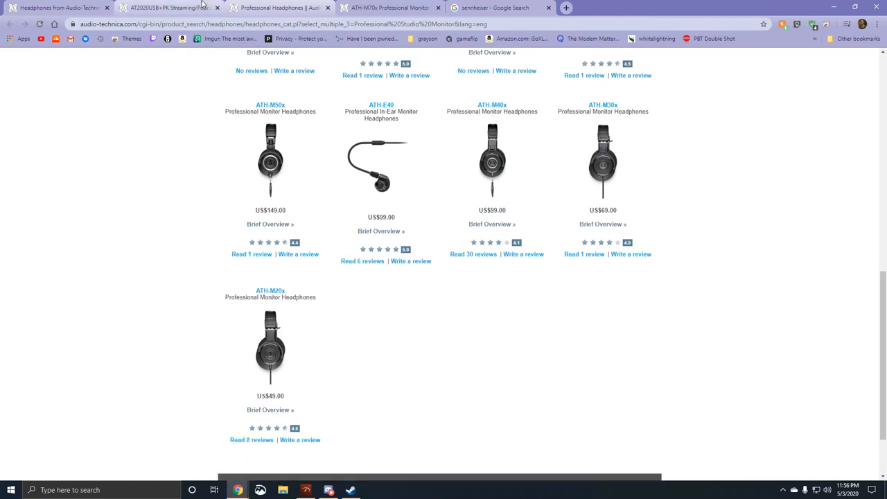
# Step: Return to the AT2020USB+PK pack page and open the US$49 ATH-M20x product page
pyautogui.click(170, 18)
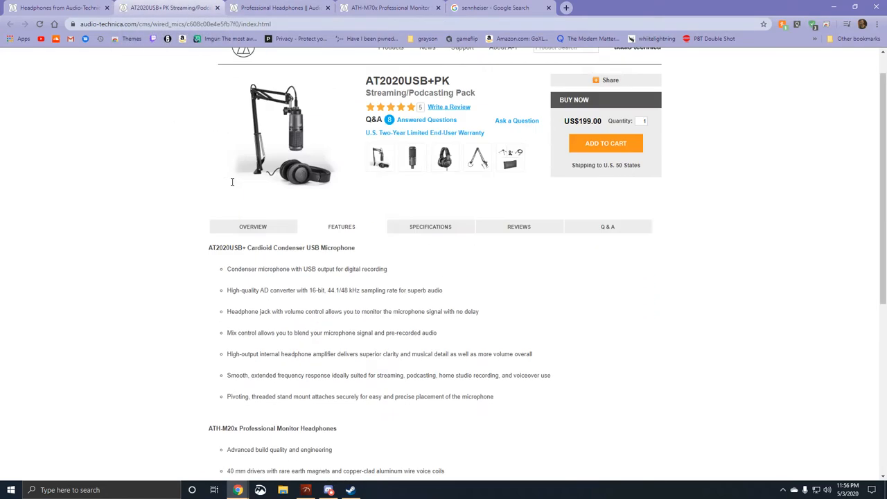
pyautogui.scroll(3)
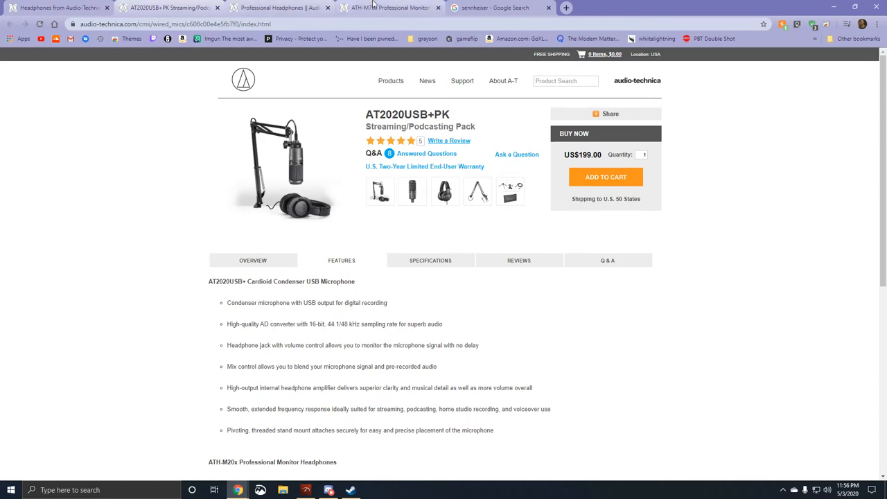
pyautogui.click(385, 8)
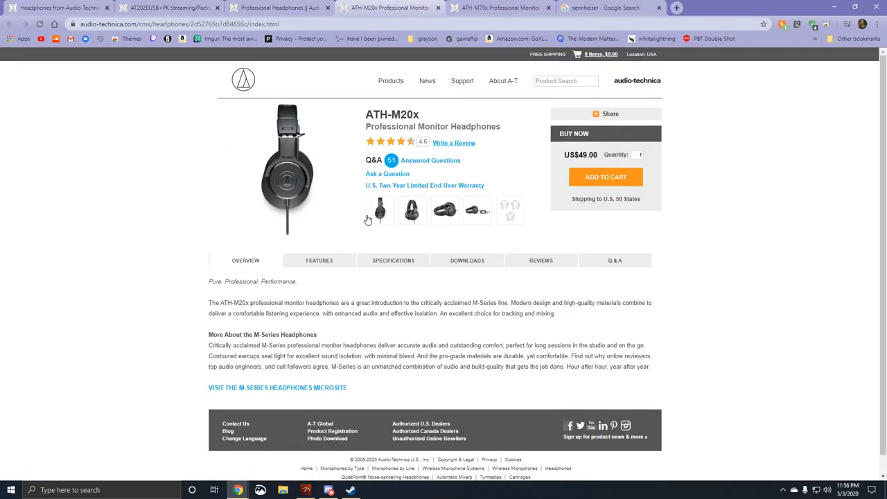
# Step: View the ATH-M20x folded and cable photos, then return to the Professional Headphones listing
pyautogui.click(444, 210)
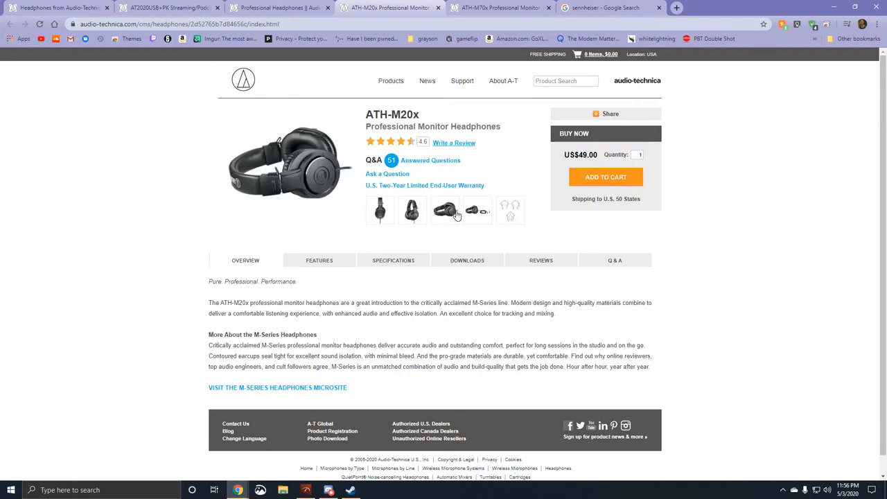
pyautogui.click(444, 211)
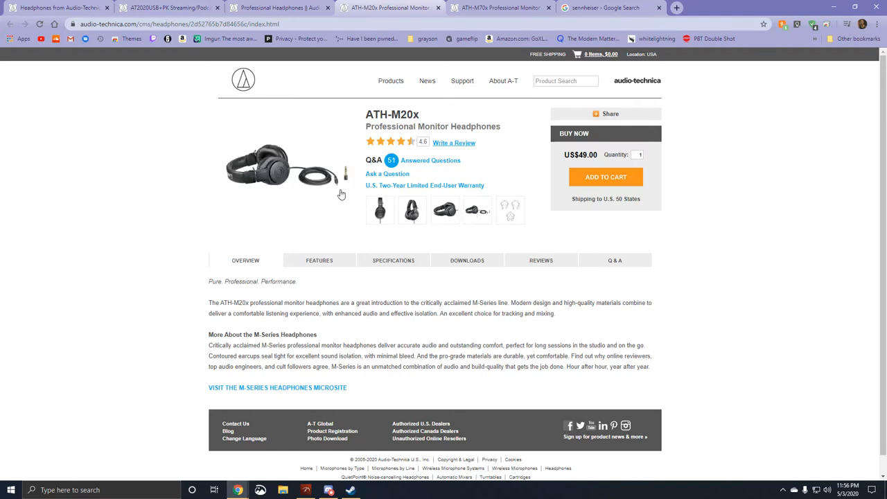
pyautogui.click(277, 8)
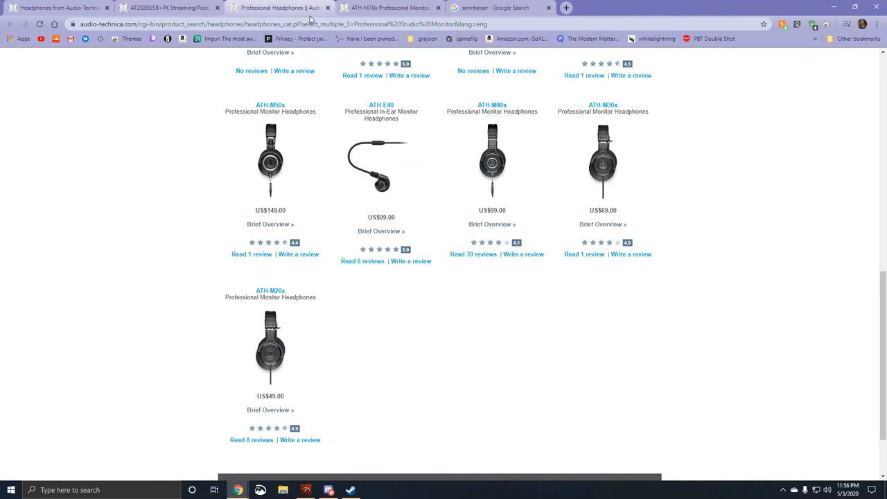
pyautogui.moveTo(604, 174)
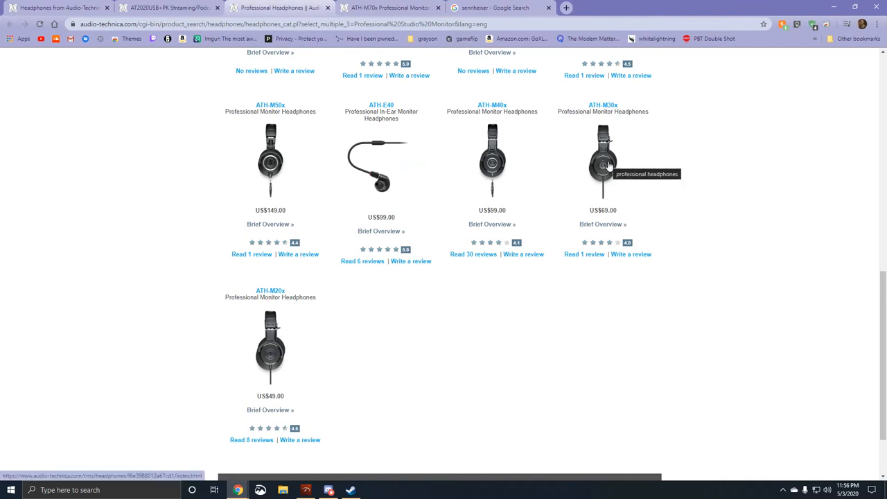
pyautogui.moveTo(604, 169)
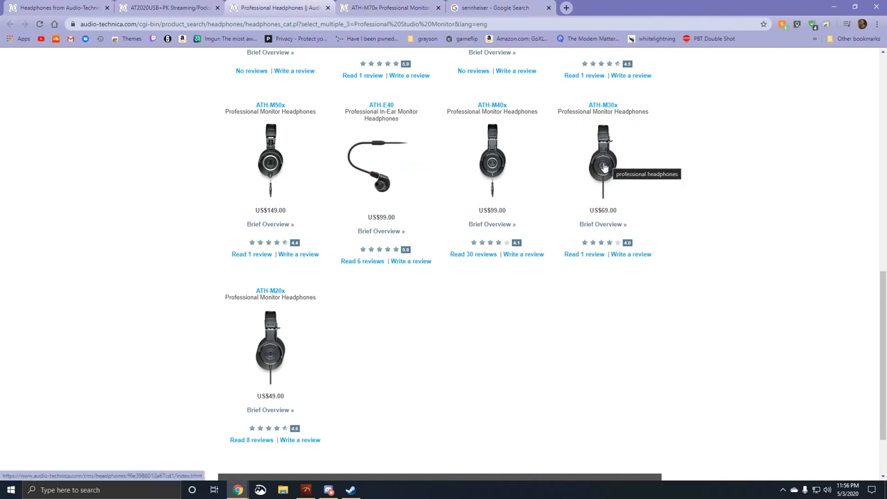
pyautogui.moveTo(490, 169)
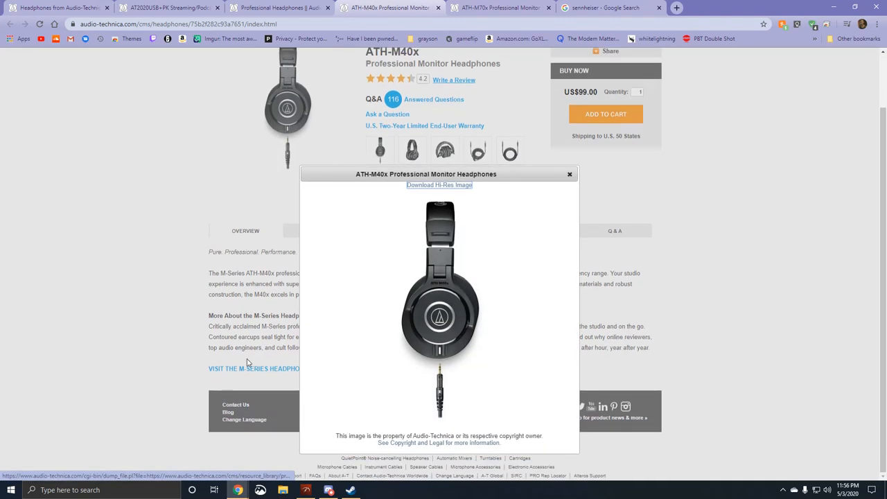
# Step: Close the enlarged ATH-M40x image, view its coiled cable photo, then open the ATH-M50x page
pyautogui.click(570, 174)
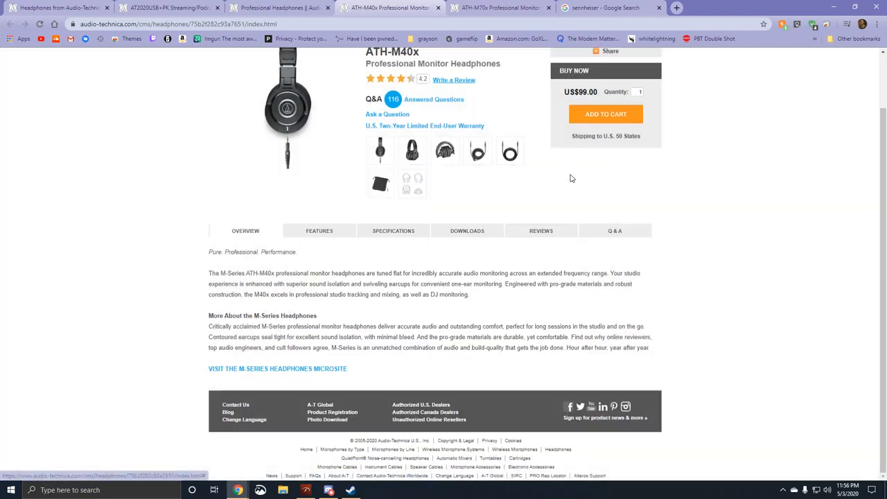
pyautogui.click(509, 150)
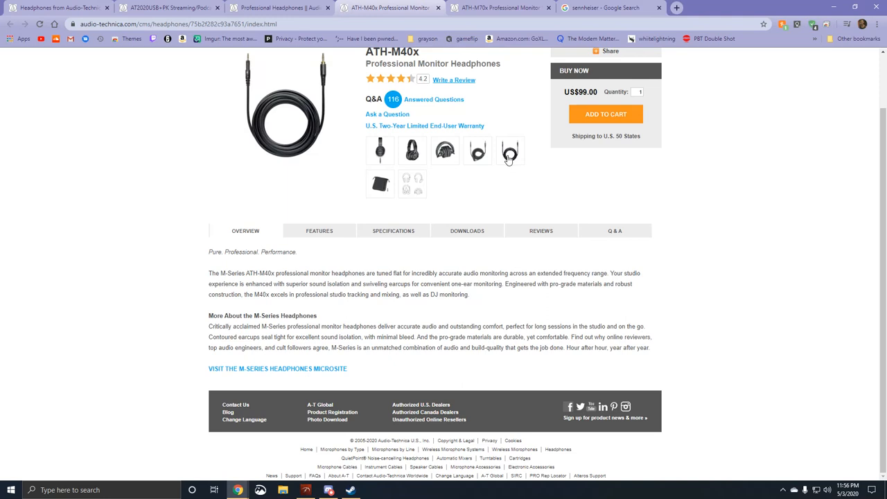
pyautogui.click(510, 150)
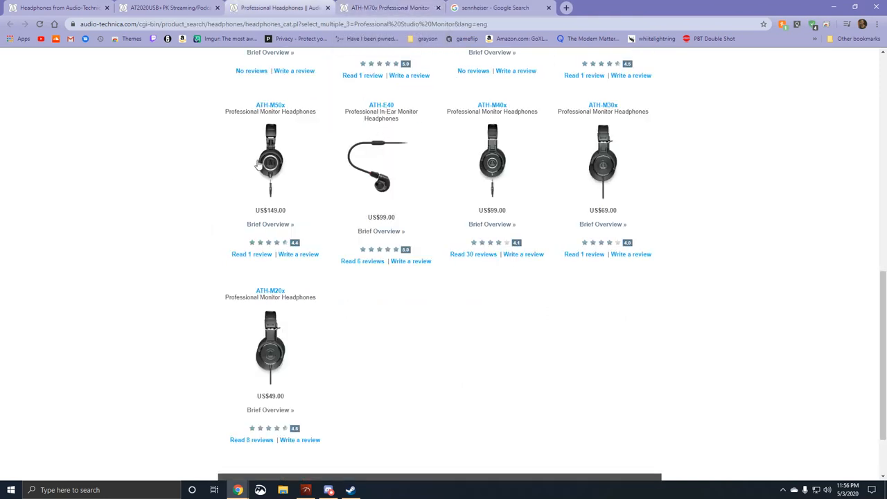
pyautogui.click(271, 159)
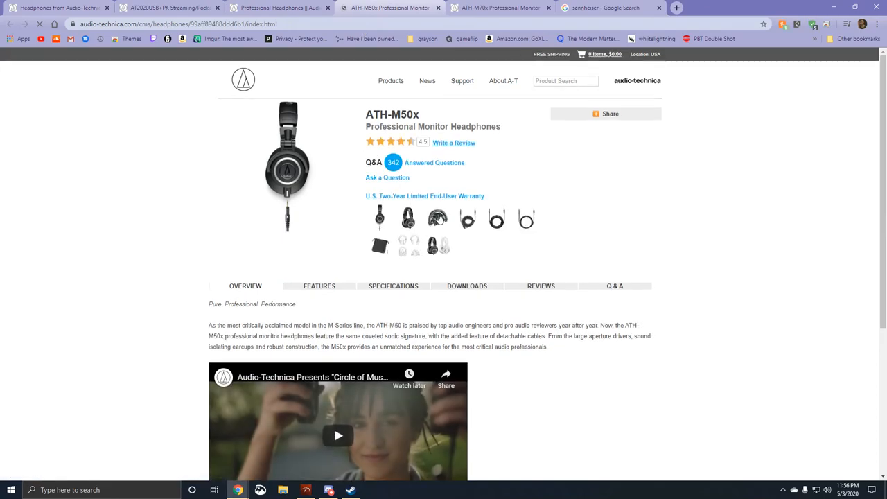